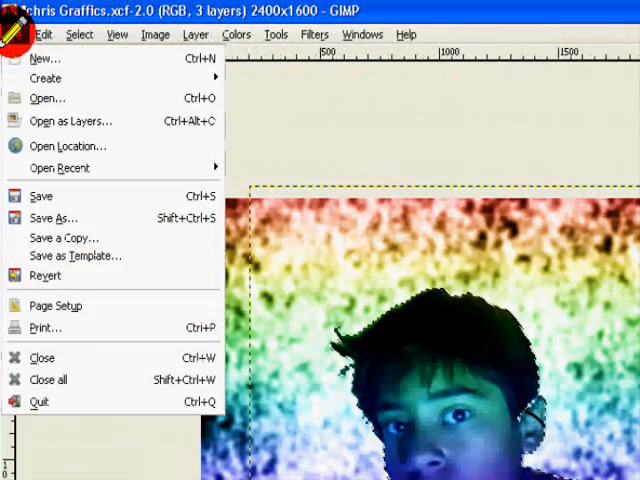
Start a new image and choose the 640x480 template from the size presets
left_click(44, 58)
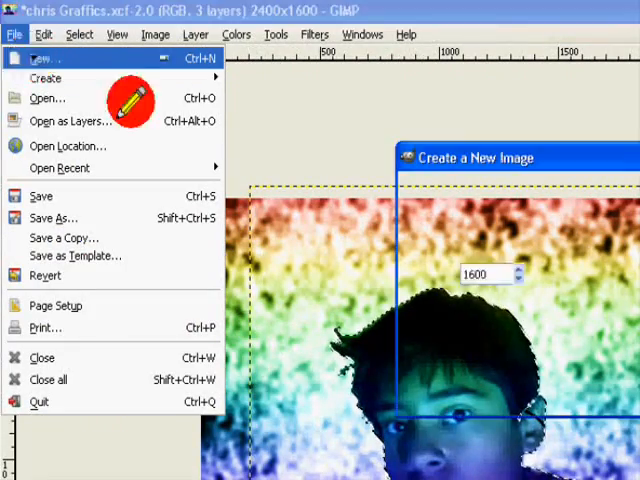
left_click(42, 56)
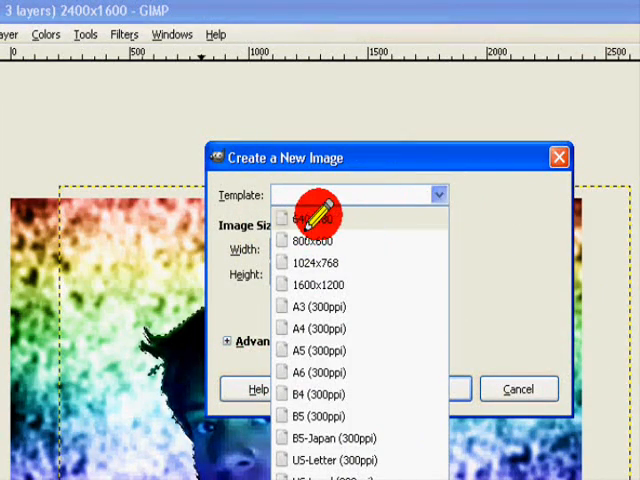
left_click(310, 216)
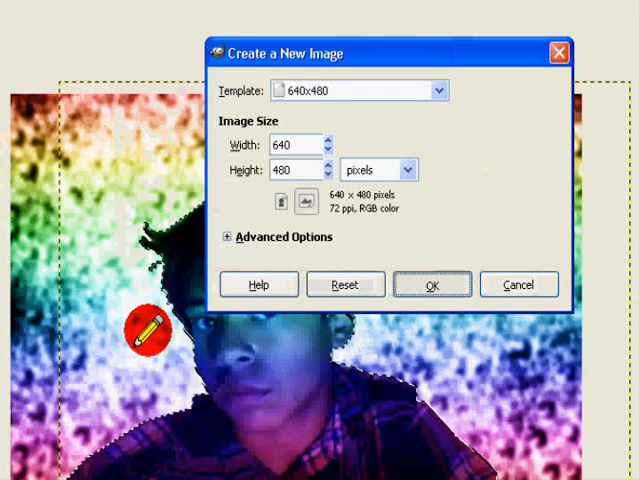
Confirm the dialog to create the 640x480 image
left_click(432, 284)
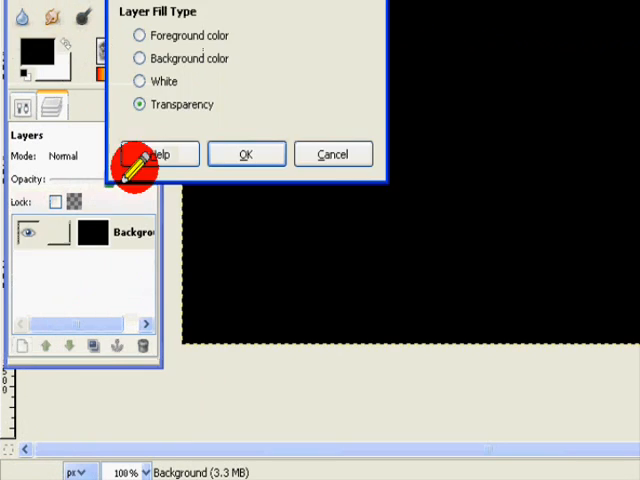
Add the transparent layer and select the Full saturation spectrum gradient for the Blend tool
left_click(246, 154)
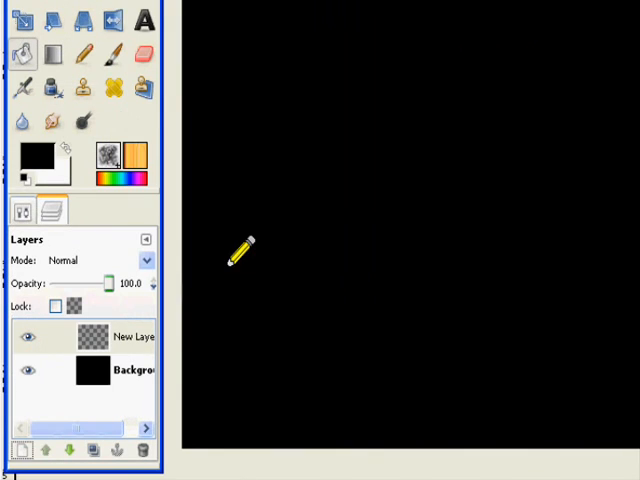
key("Tab")
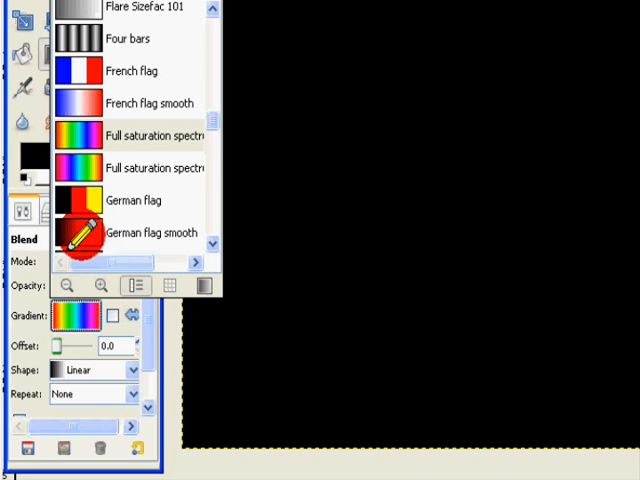
mouse_move(140, 136)
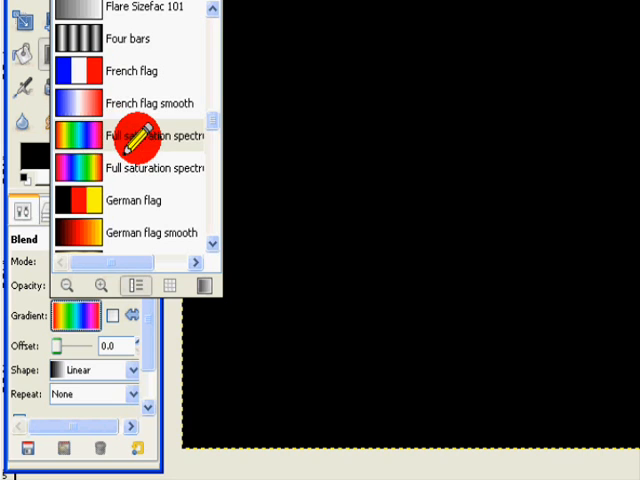
left_click(140, 136)
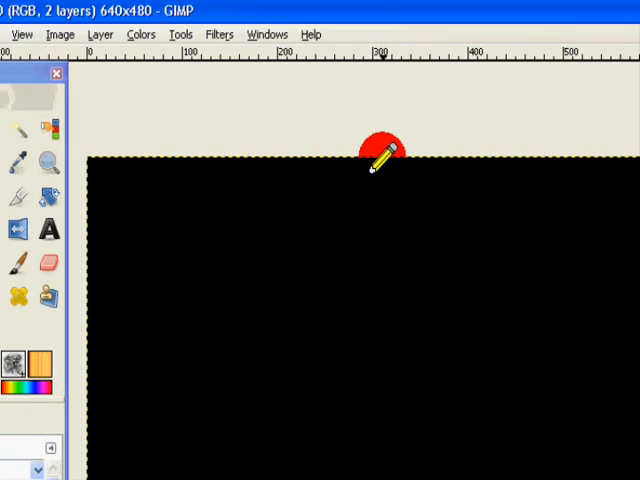
Draw the rainbow gradient down the new layer and set its mode to Overlay
left_click_drag(384, 160, 390, 356)
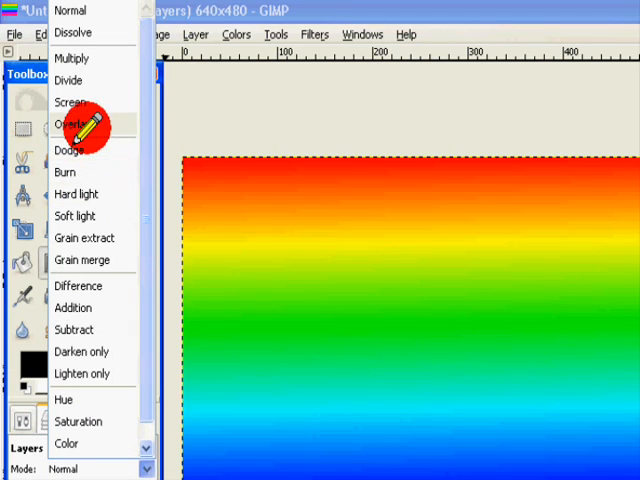
left_click(70, 122)
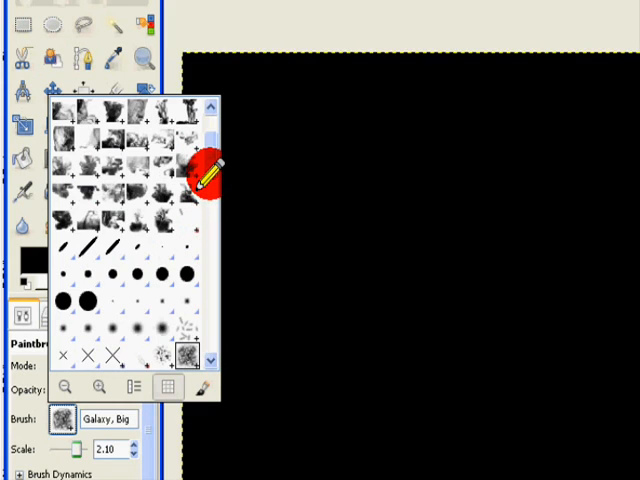
Scroll the brush list toward the Galaxy, Big brush
scroll("down", 3)
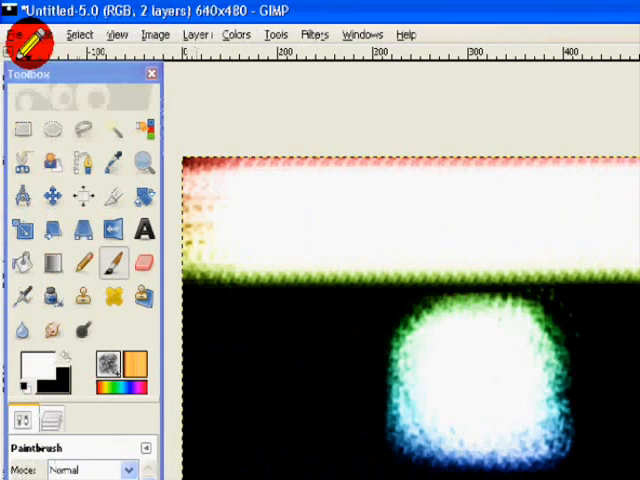
Paint a galaxy spot and a line of galaxy texture along the canvas's right edge
left_click(42, 34)
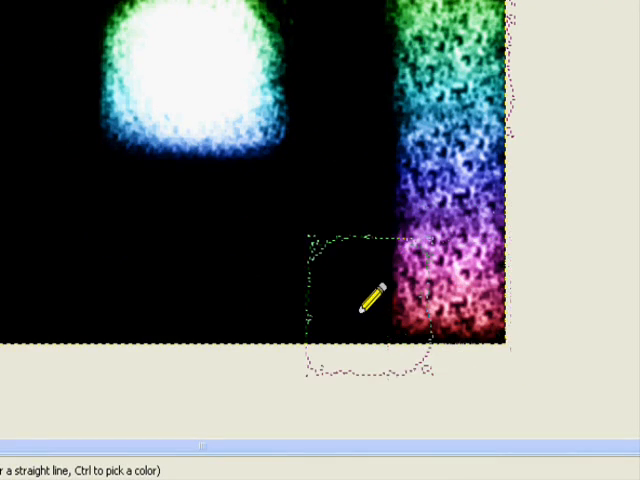
left_click_drag(376, 304, 184, 296)
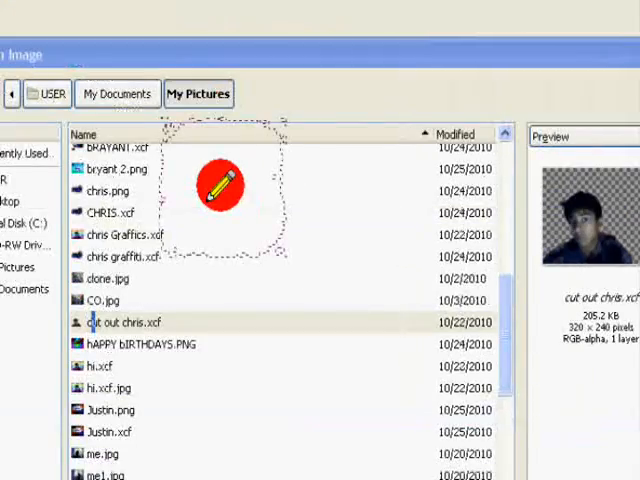
Open cut out chris.xcf and return to the rainbow canvas's menu
double_click(112, 320)
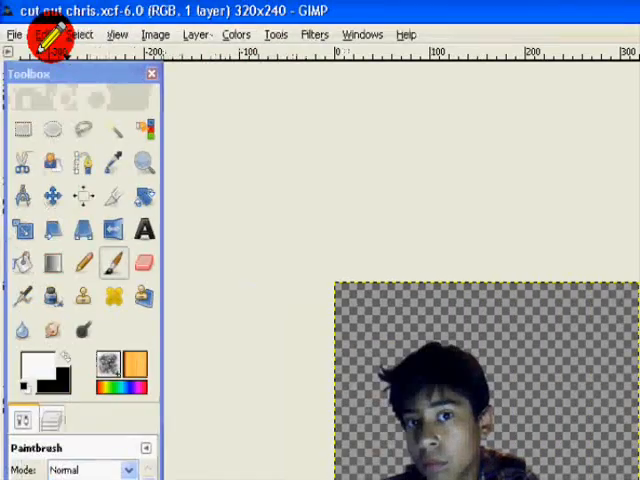
left_click(44, 34)
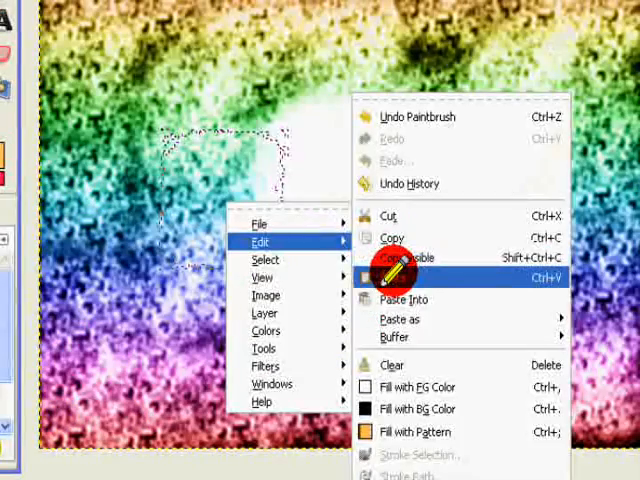
Paste the cut-out photo as a new layer and scale it to 545 by 435 pixels
left_click(394, 280)
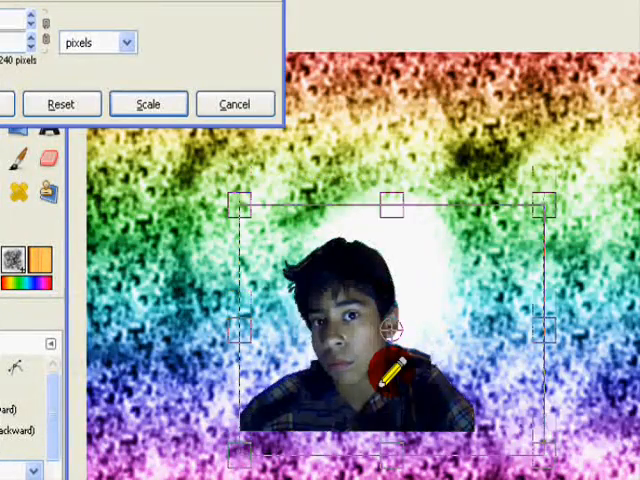
left_click(148, 104)
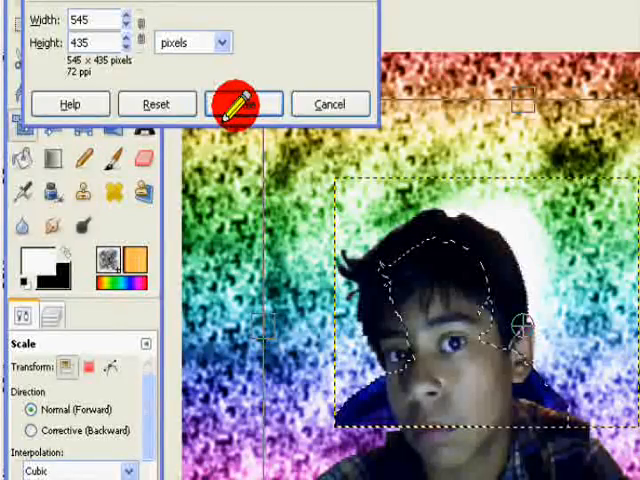
left_click(244, 104)
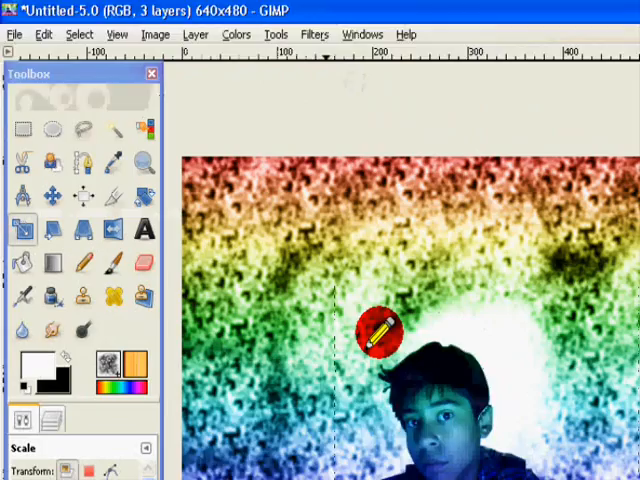